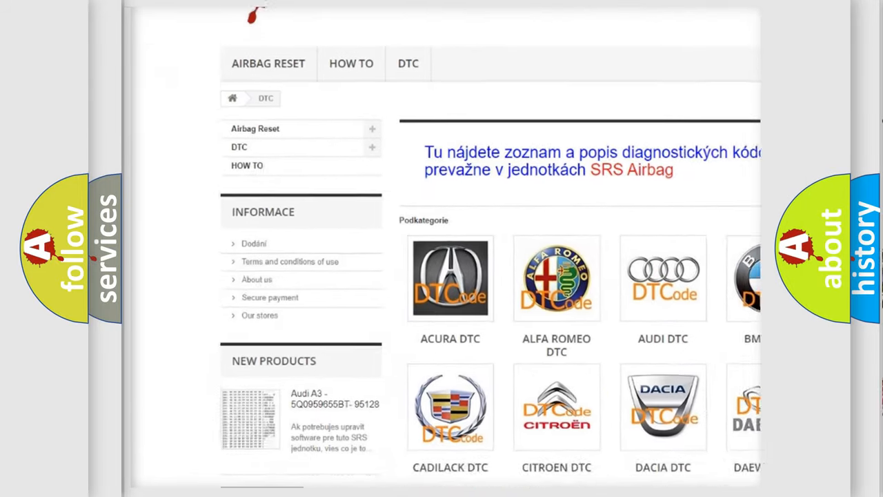
scroll(down, 3)
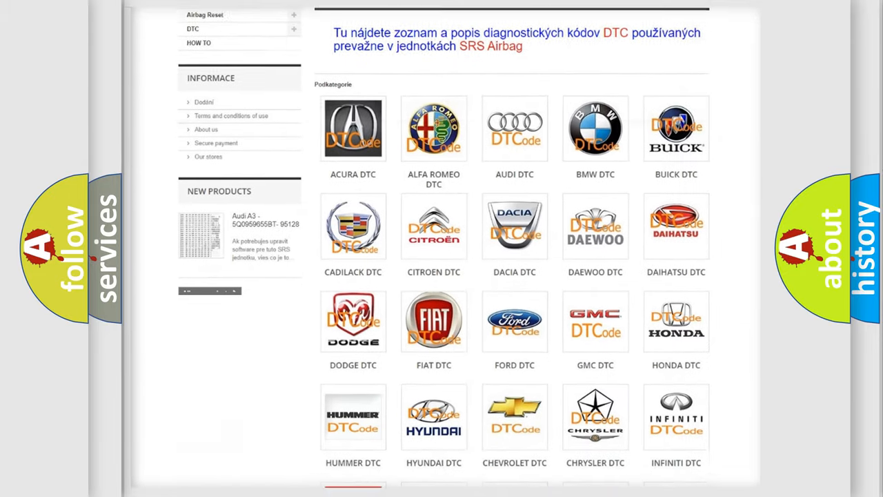
scroll(down, 3)
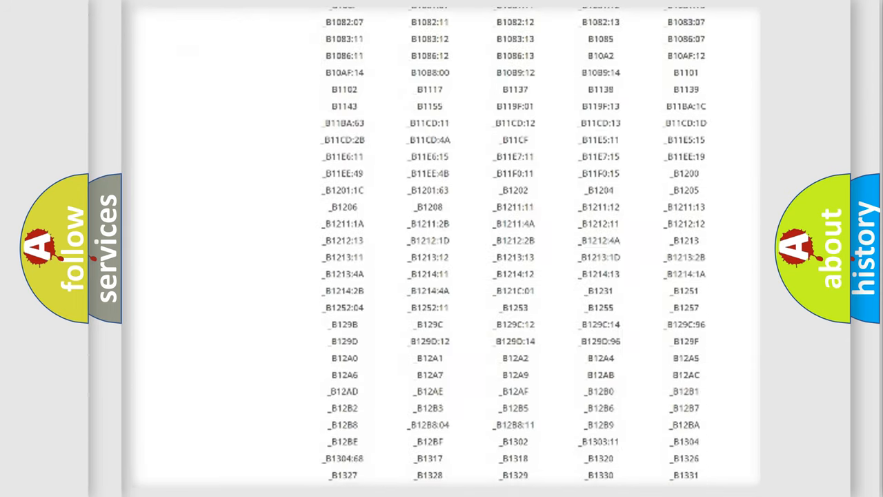
scroll(down, 3)
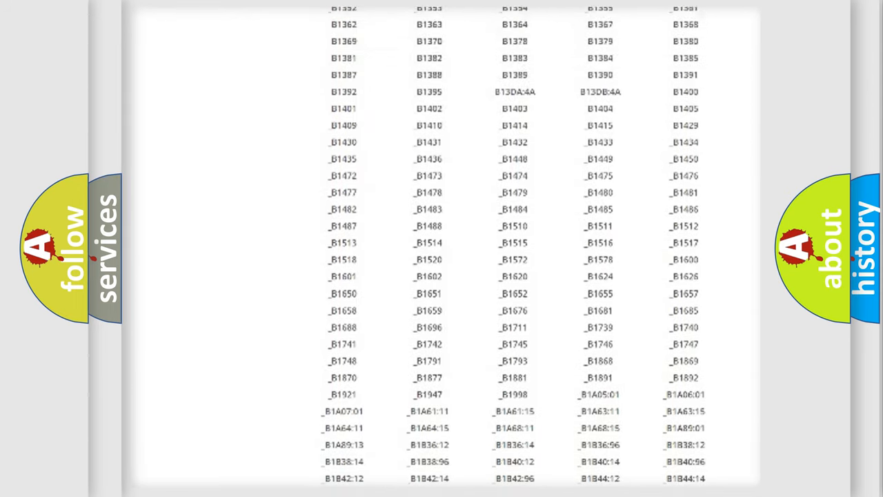